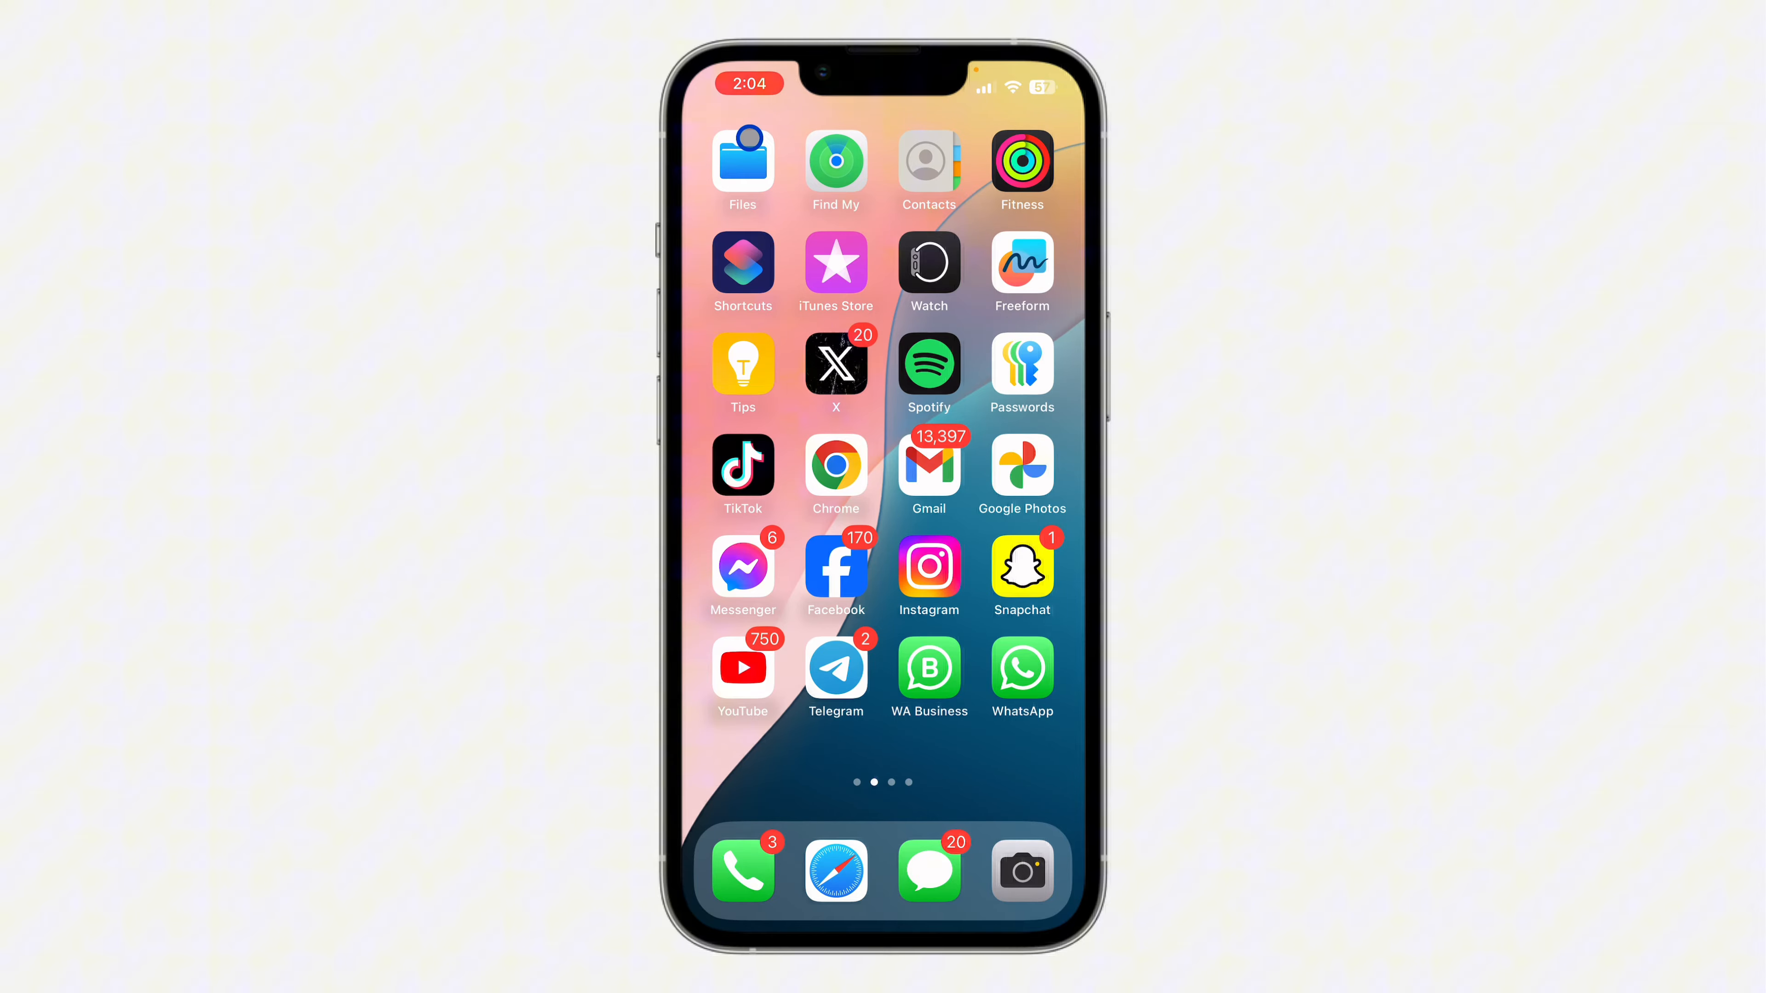
- Launch Snapchat from the home screen into its camera view
left_click(1020, 571)
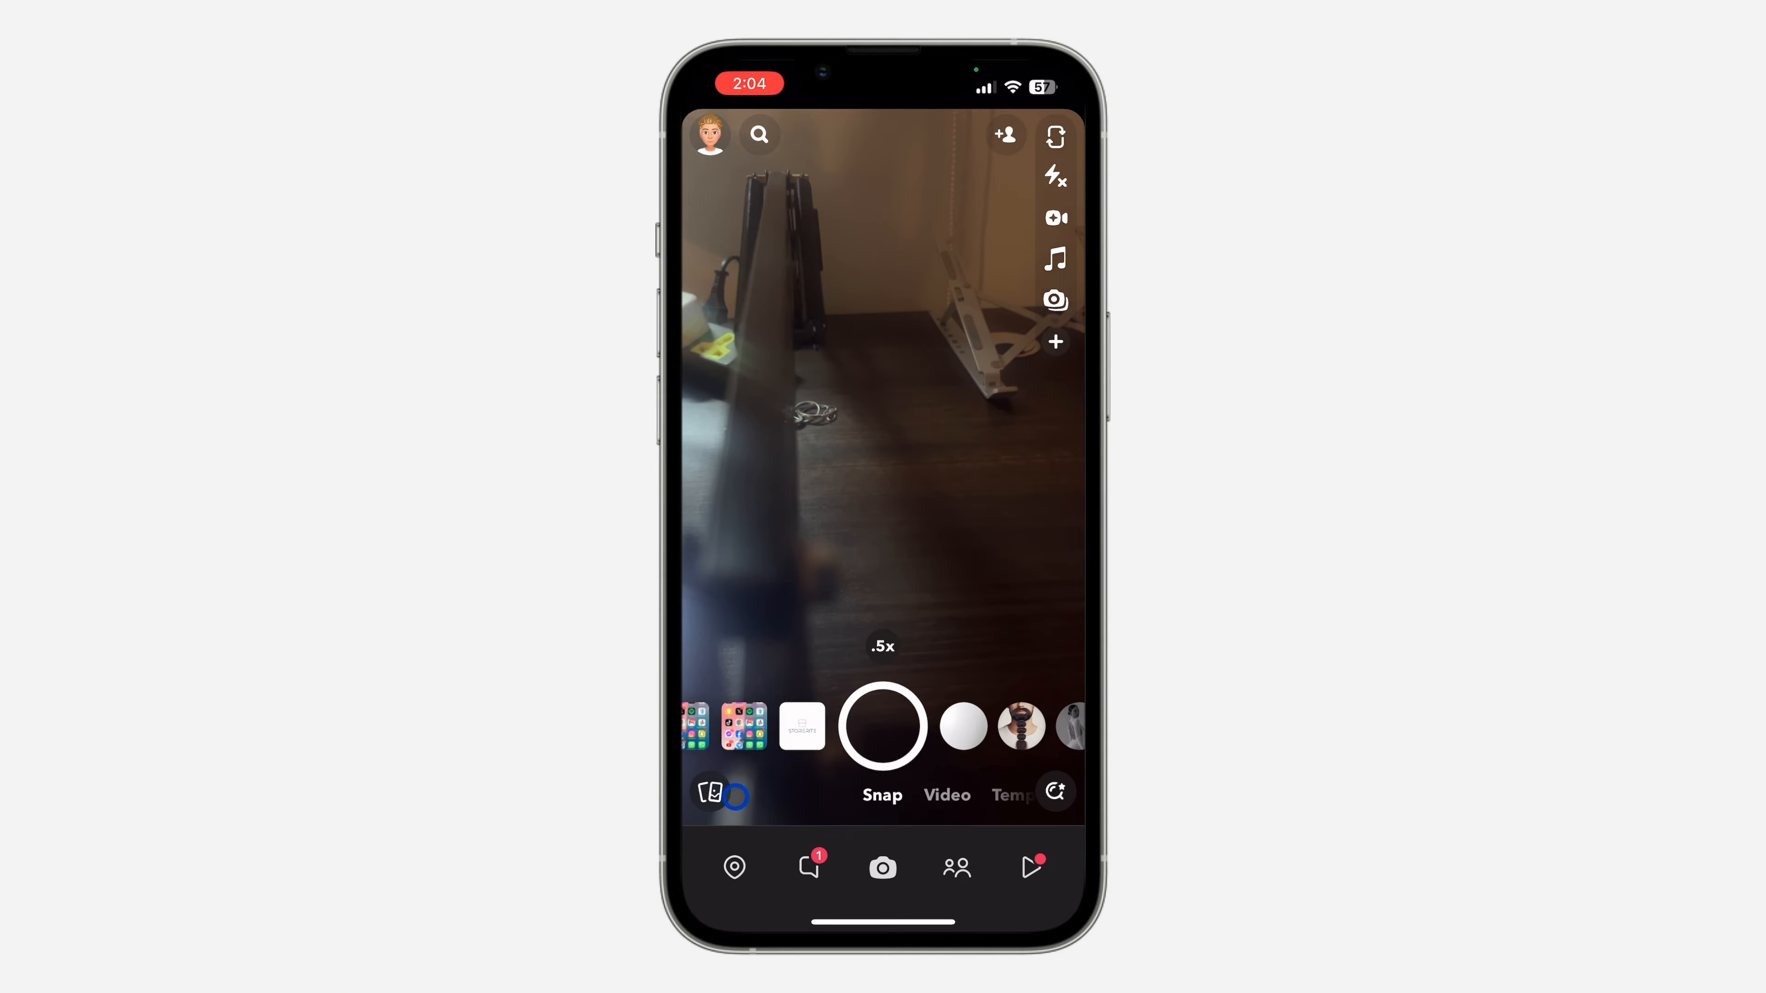
- Go to Memories and show the Stories list with Favourites and My Story
left_click(711, 792)
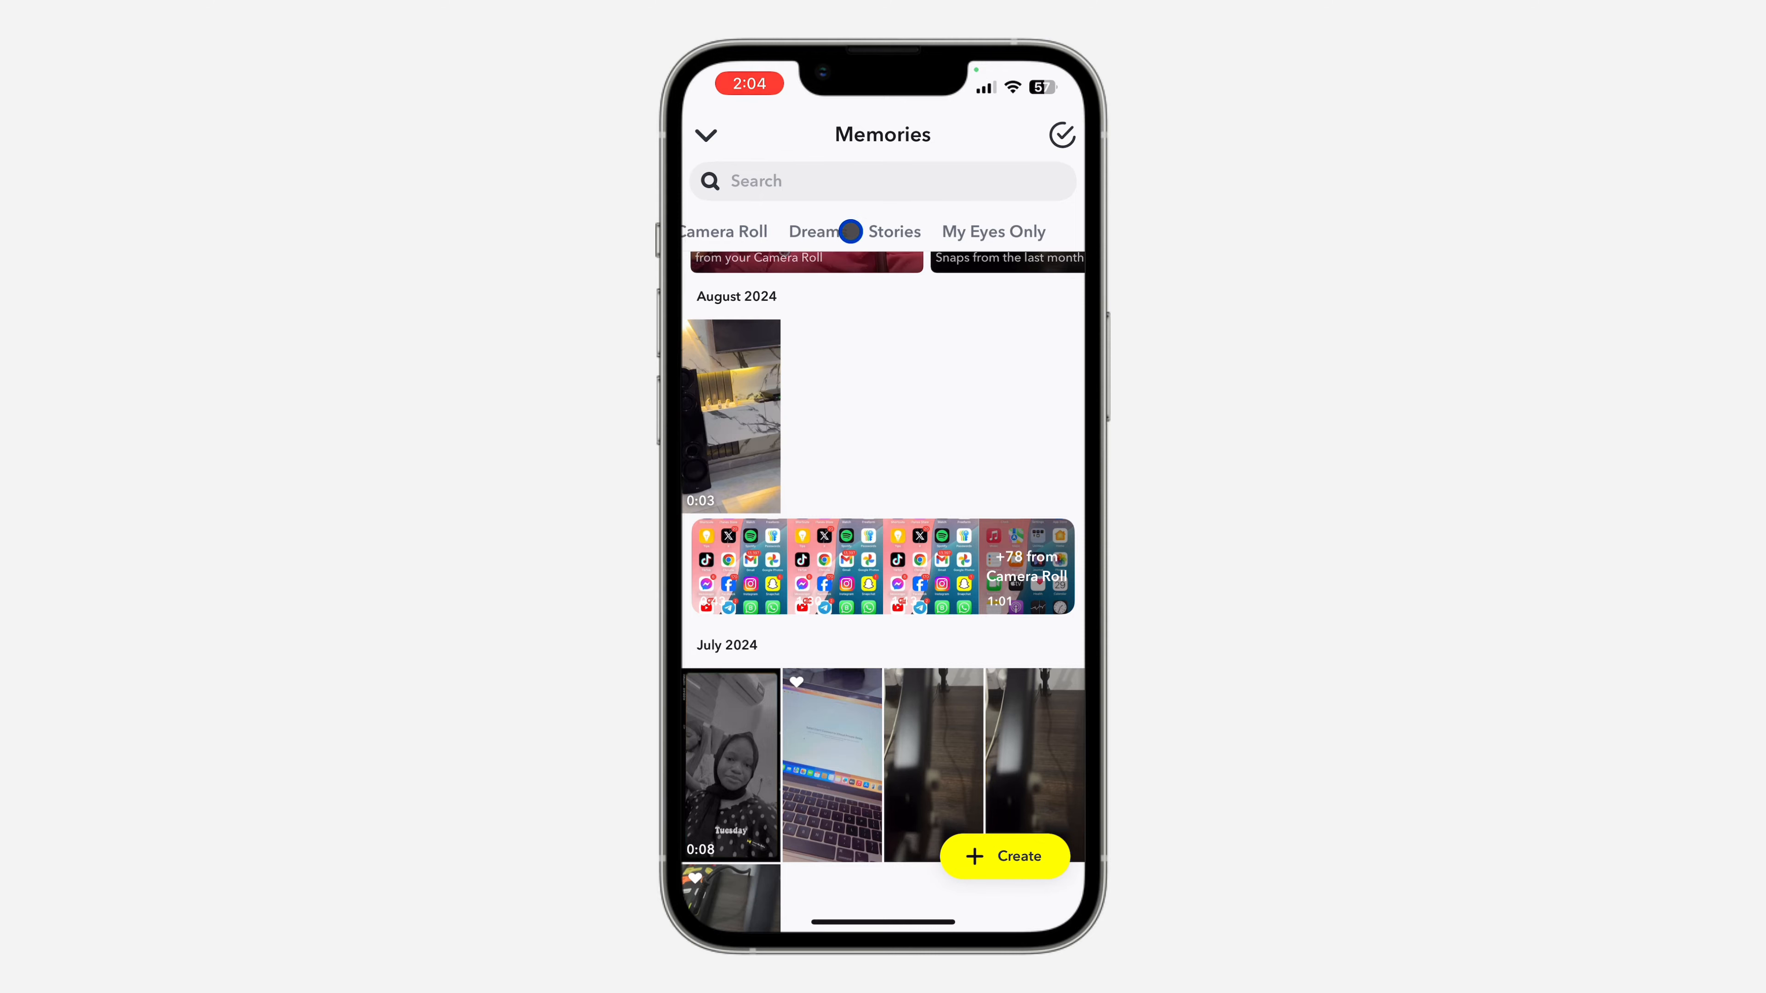
left_click(917, 231)
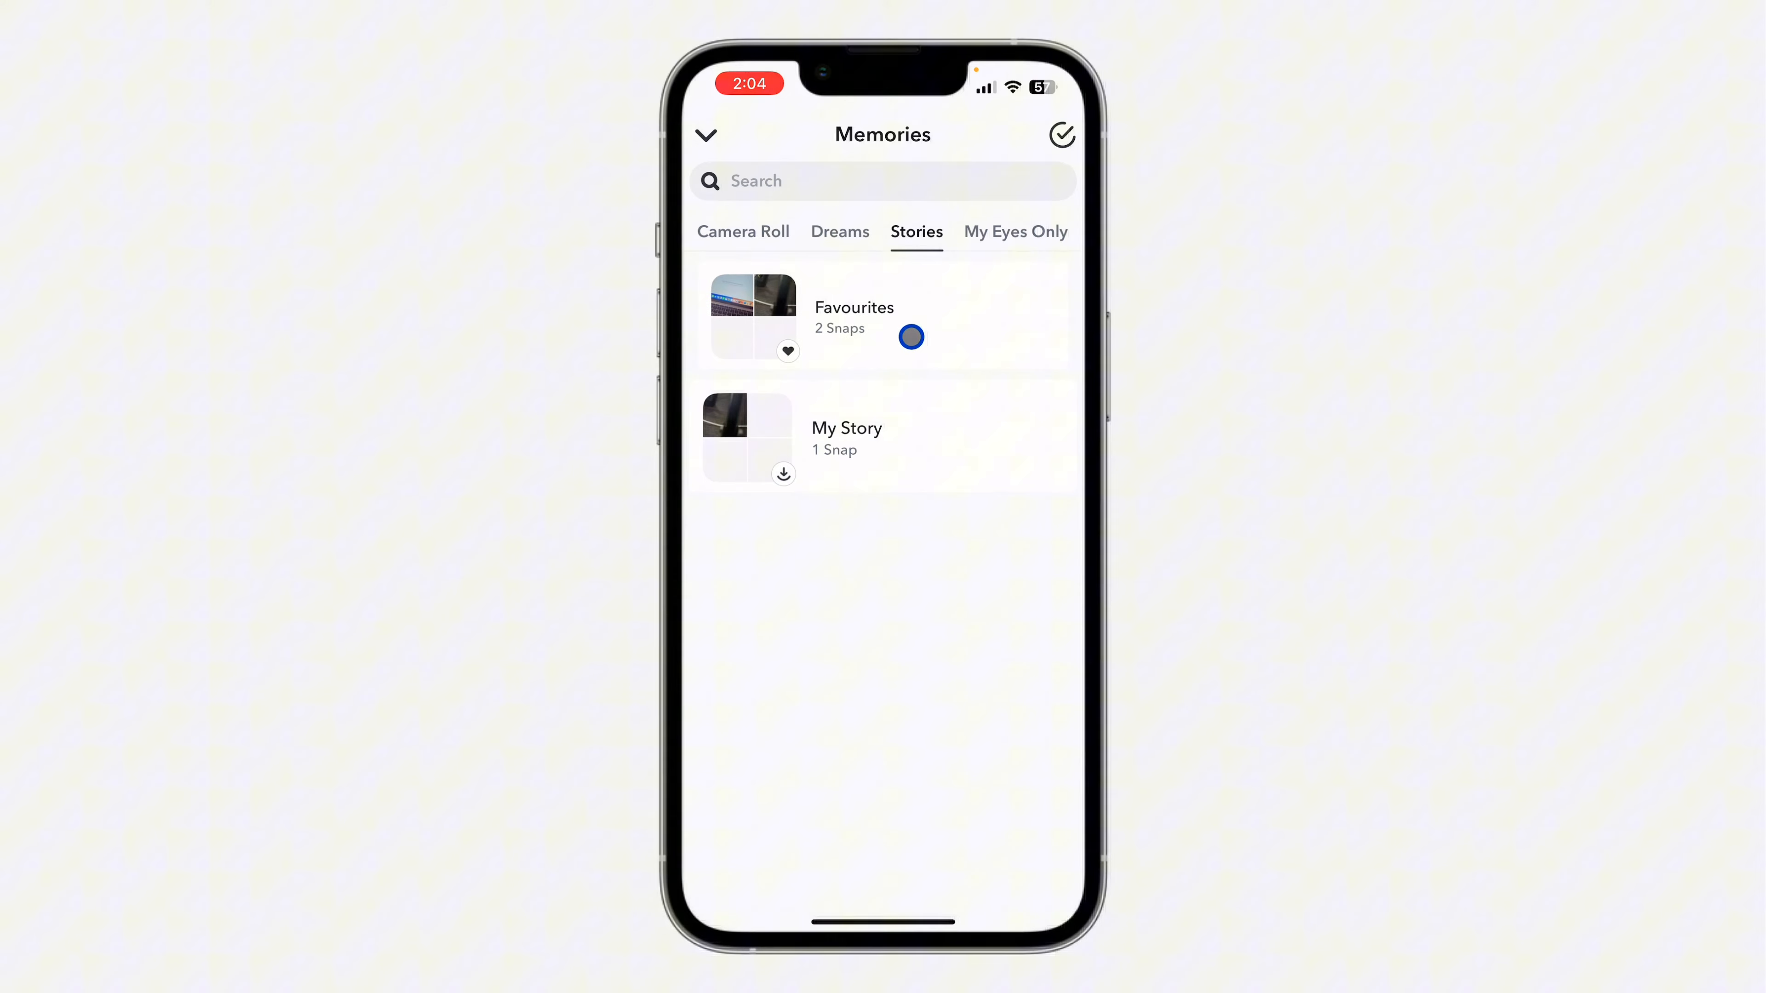
- Select the second snap in Favourites and reveal the Unfavourite Snaps action
left_click(853, 315)
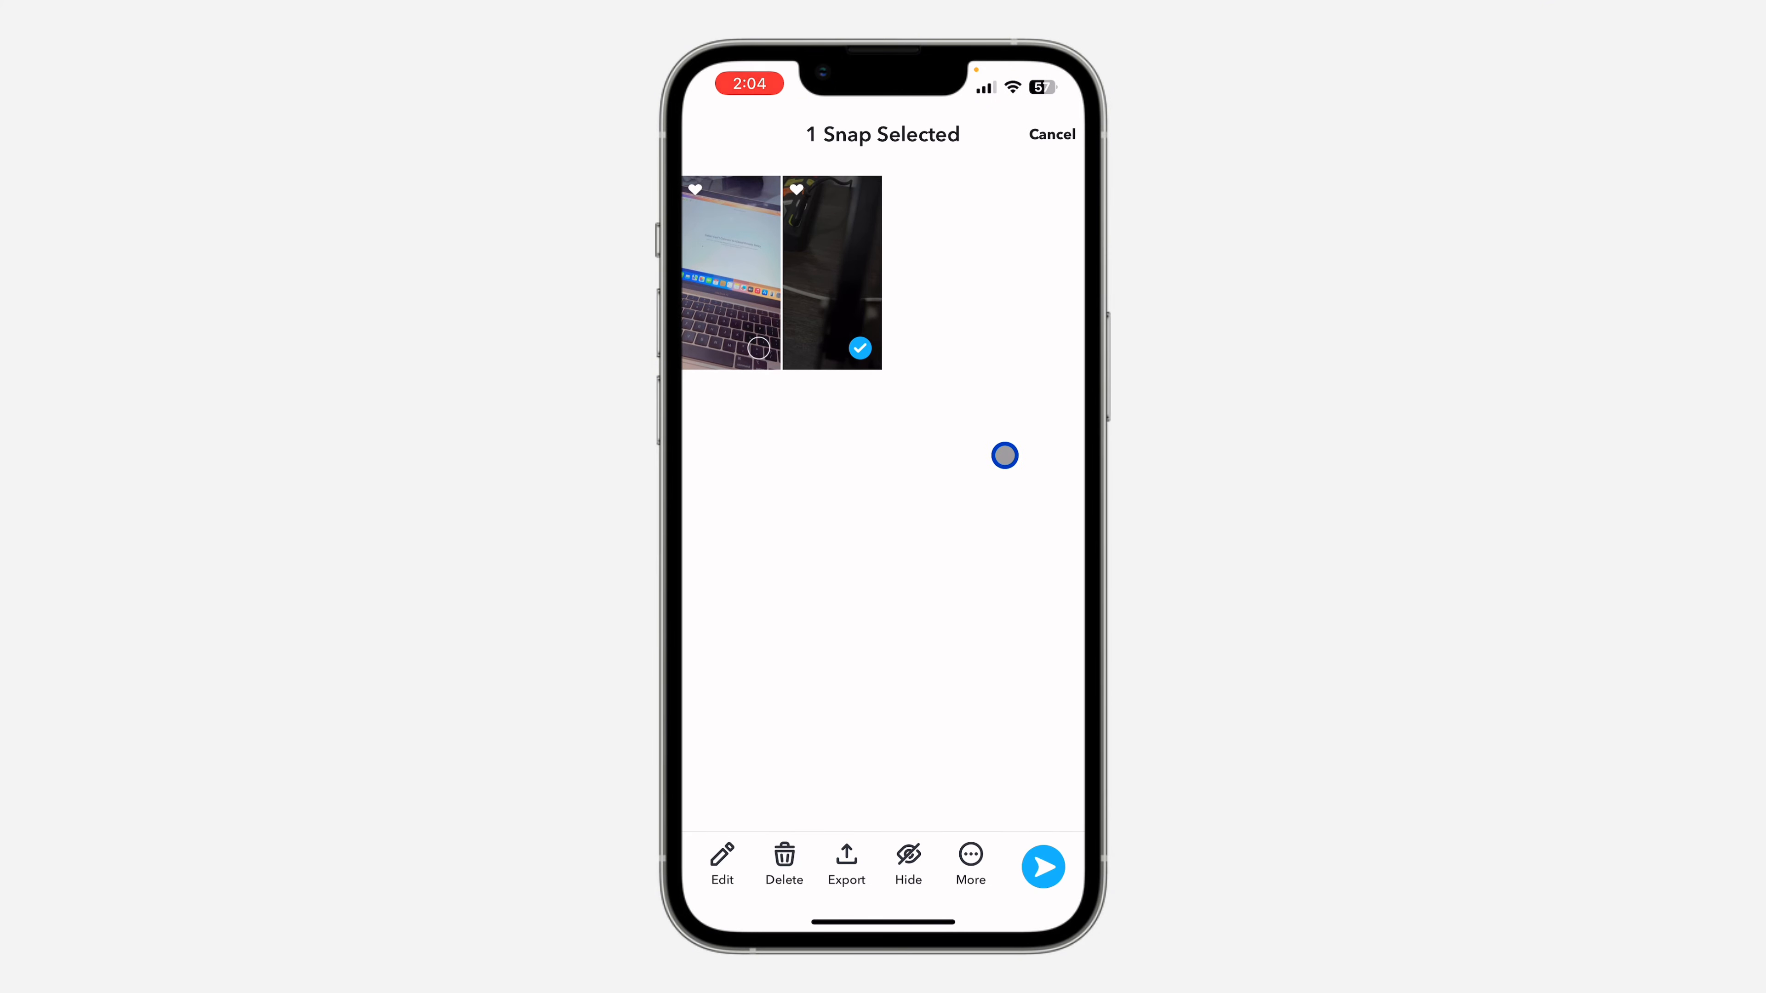
left_click(1050, 135)
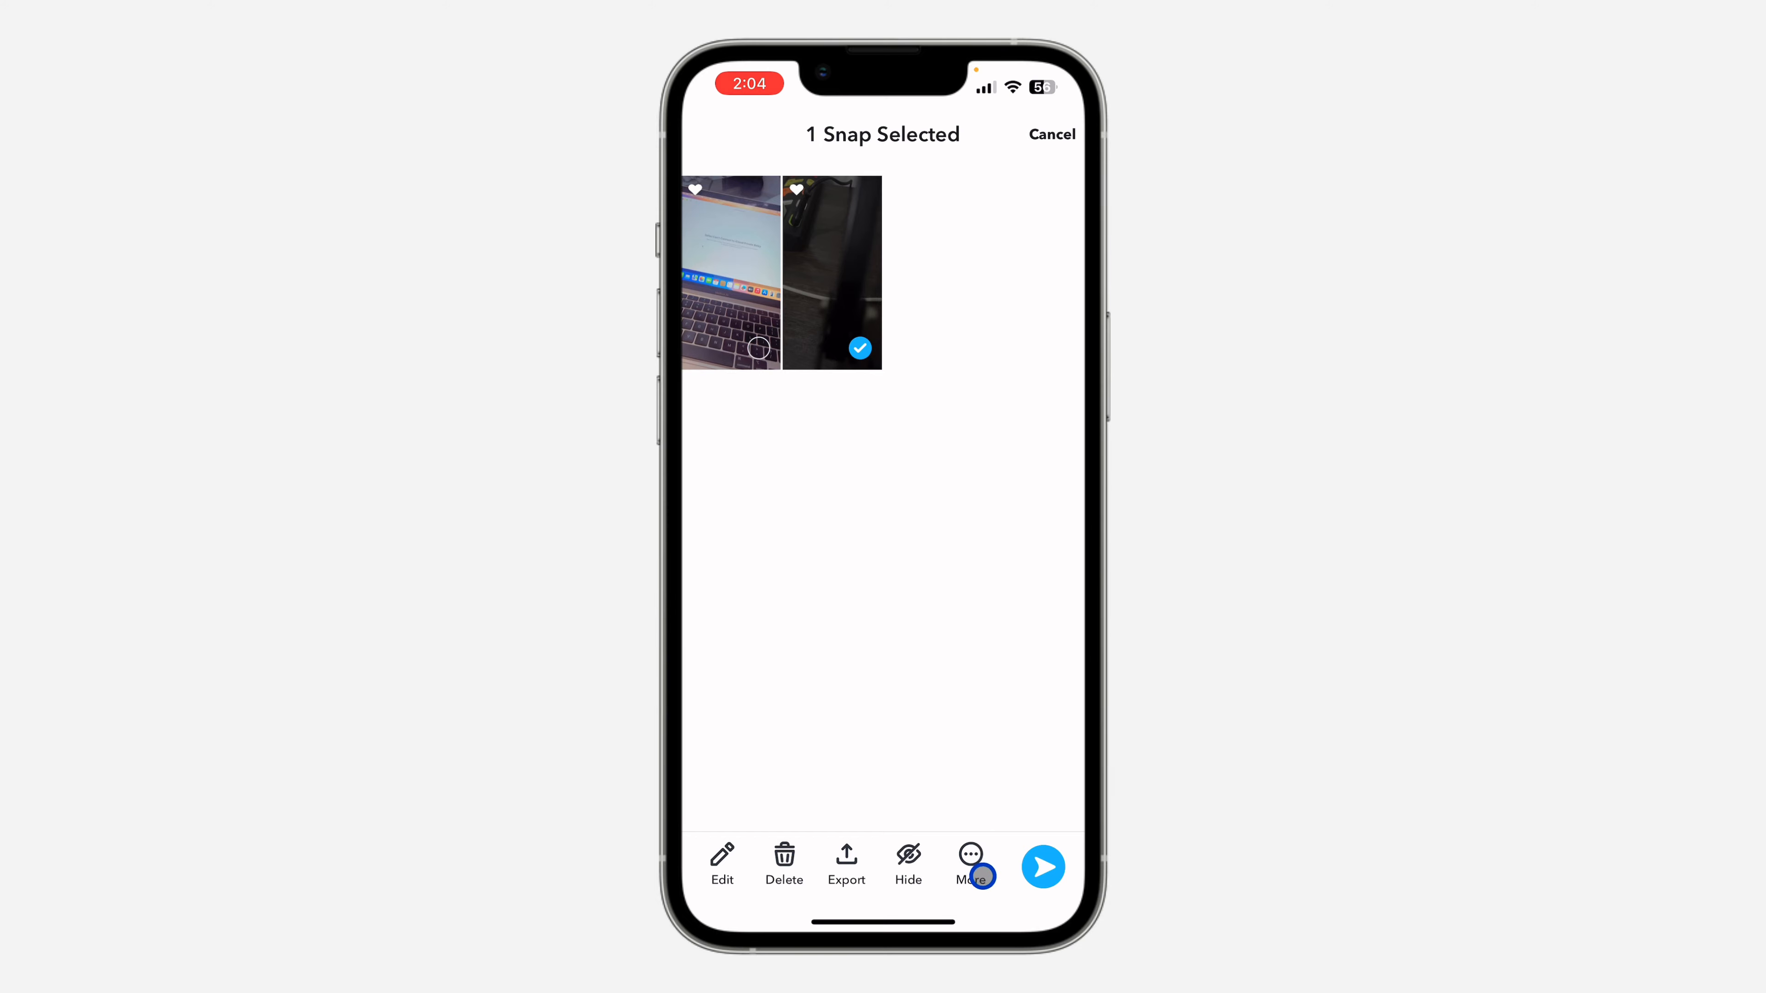
left_click(971, 858)
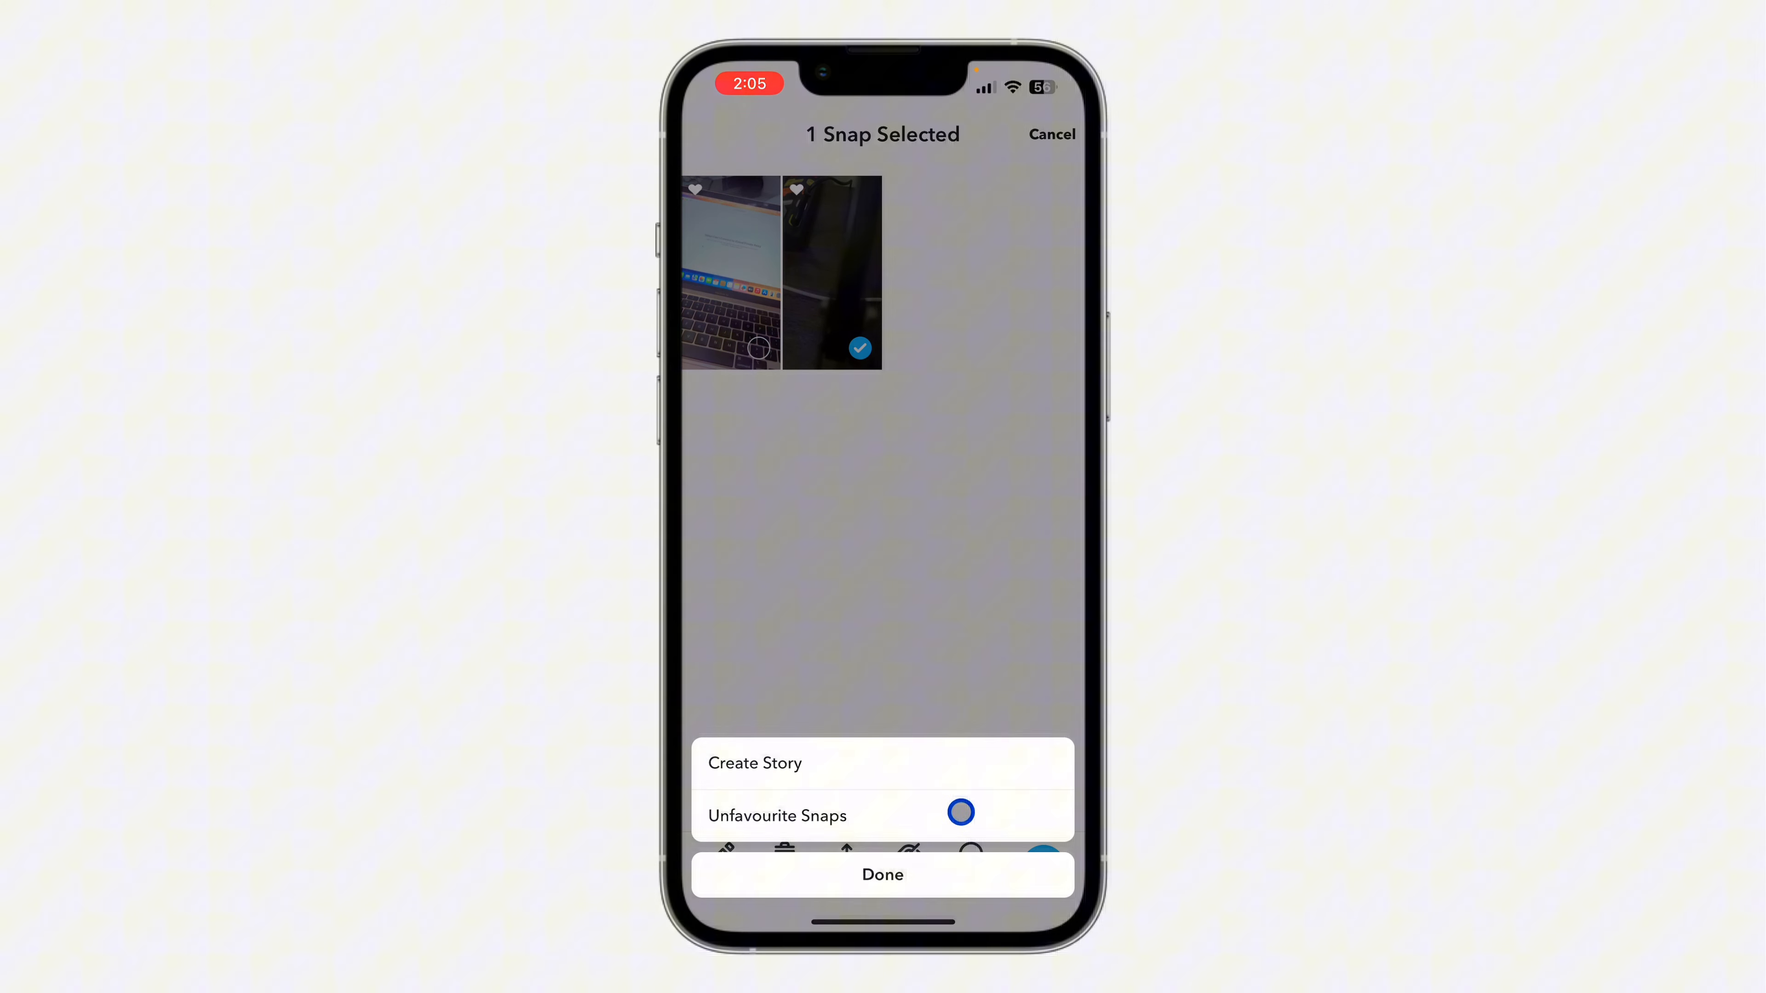